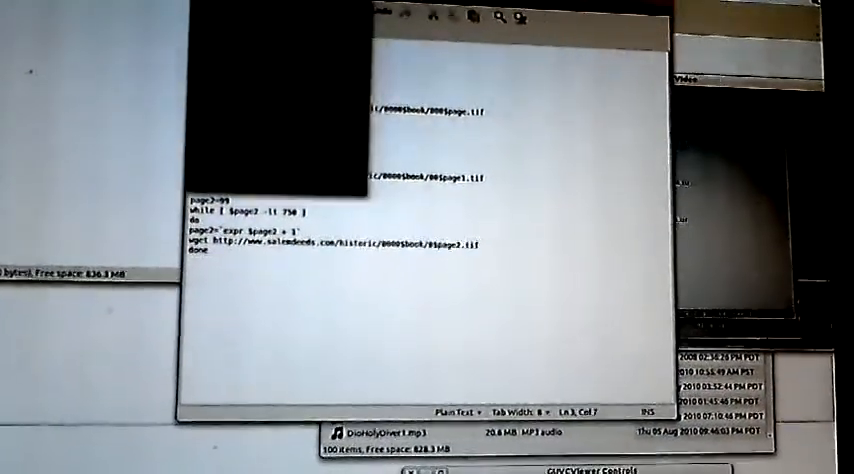
Start Save As for the wget download script, to be named wget.sh in home
left_click(350, 27)
type("wget.s")
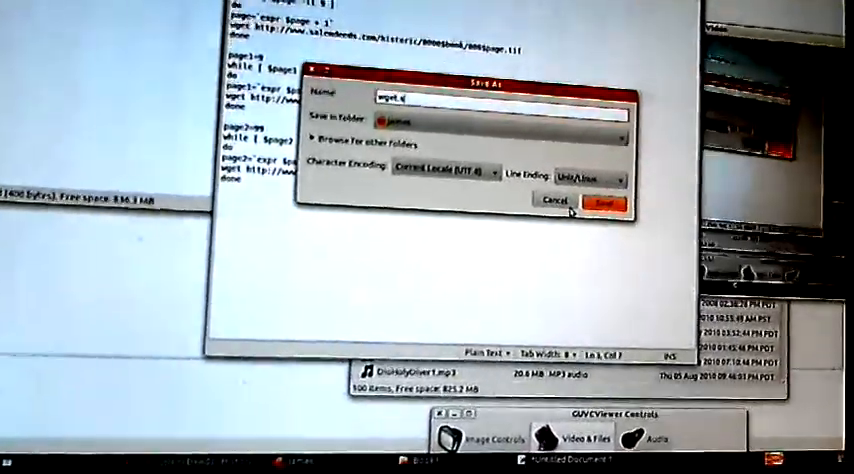
left_click(605, 202)
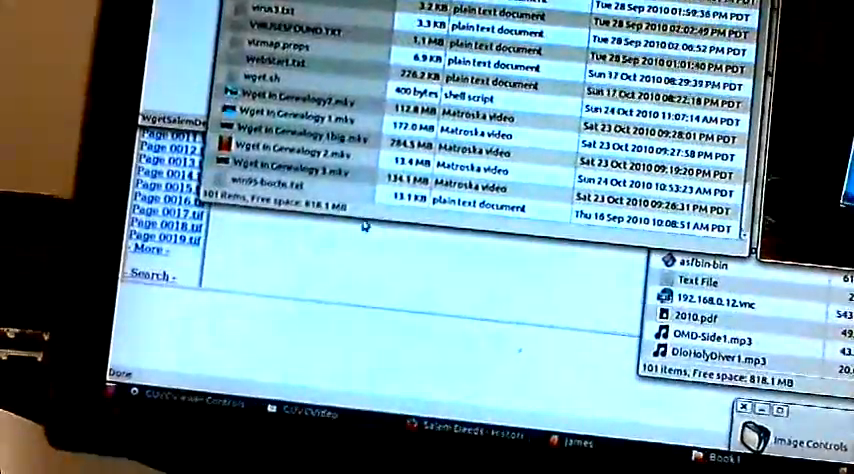
Open the context menu for wget.sh in the home folder listing
right_click(250, 87)
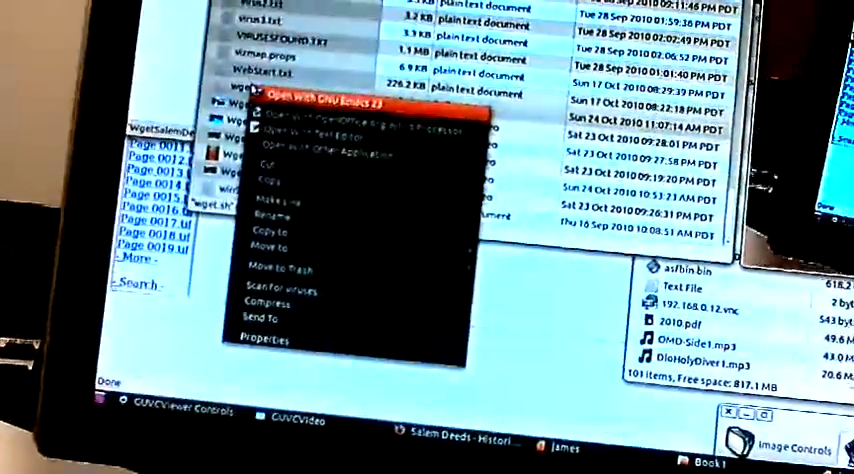